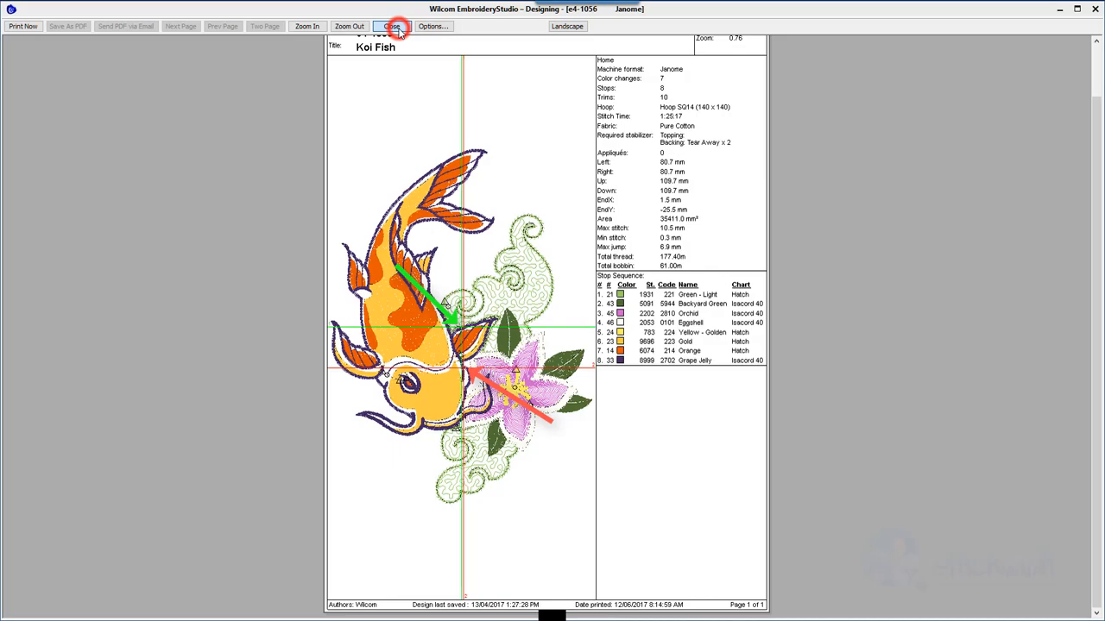
# Close the worksheet preview and enable Auto Start & End with Maintain automatically on the koi design.
pyautogui.click(394, 26)
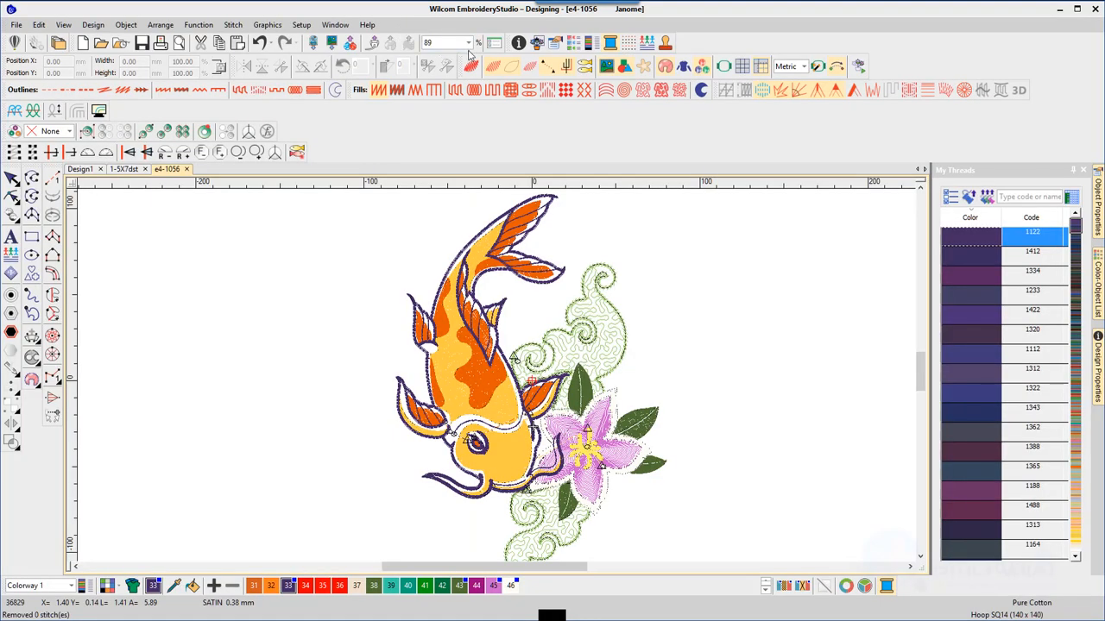
pyautogui.click(836, 66)
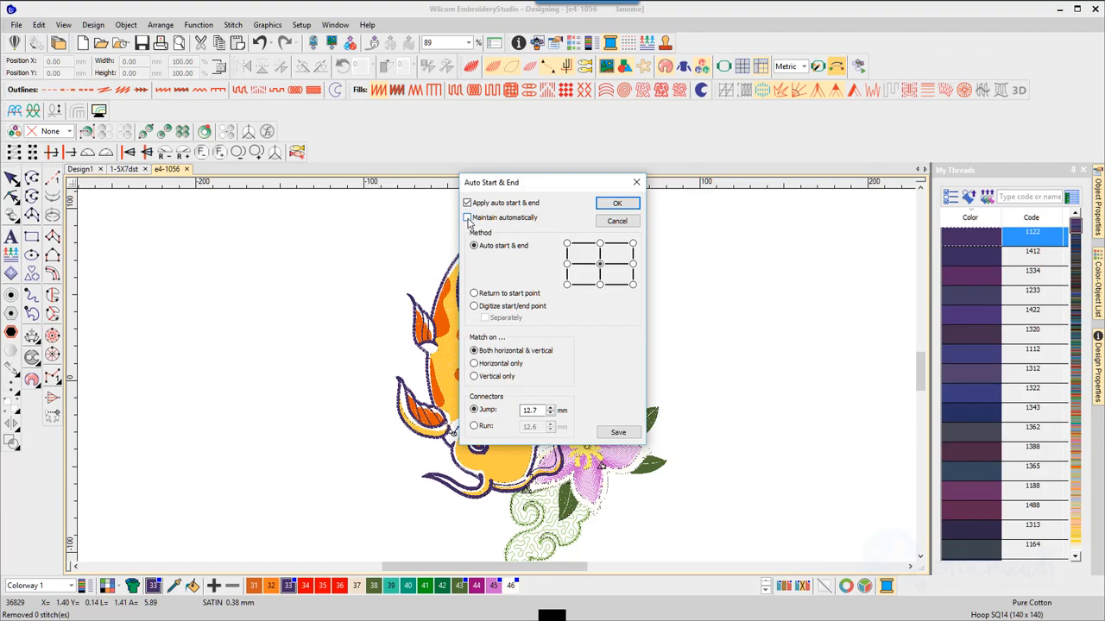
pyautogui.click(468, 217)
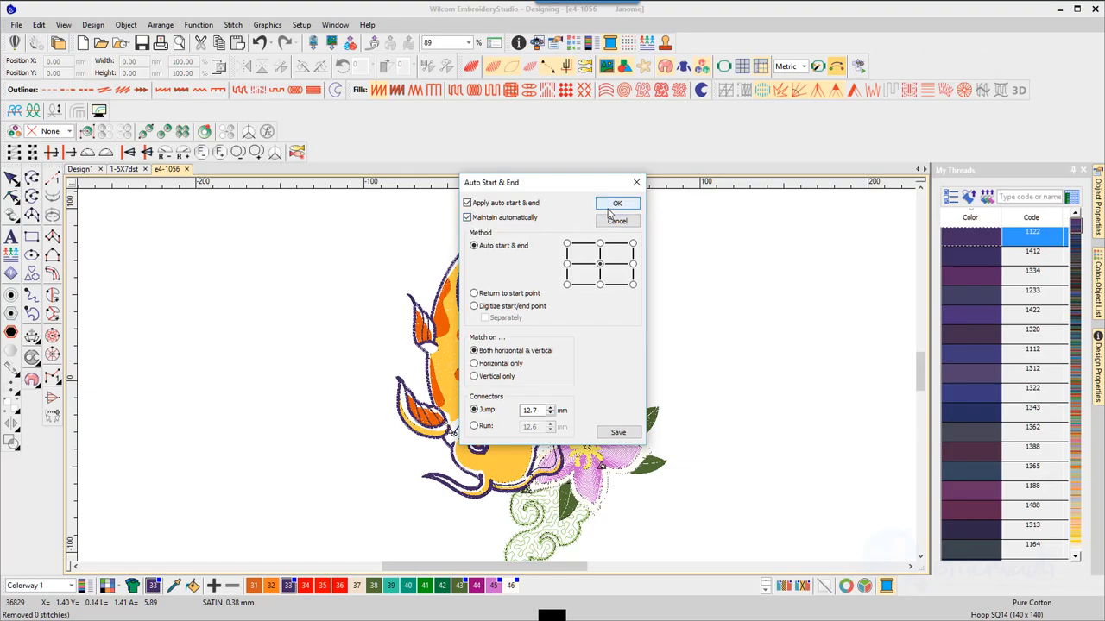
pyautogui.moveTo(615, 207)
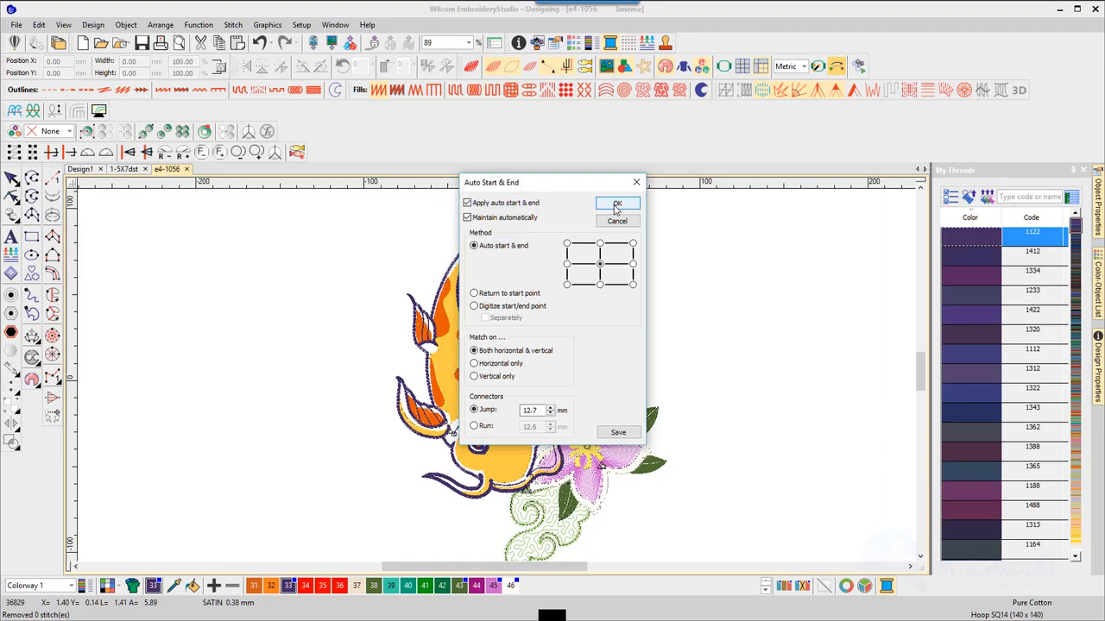
pyautogui.click(618, 204)
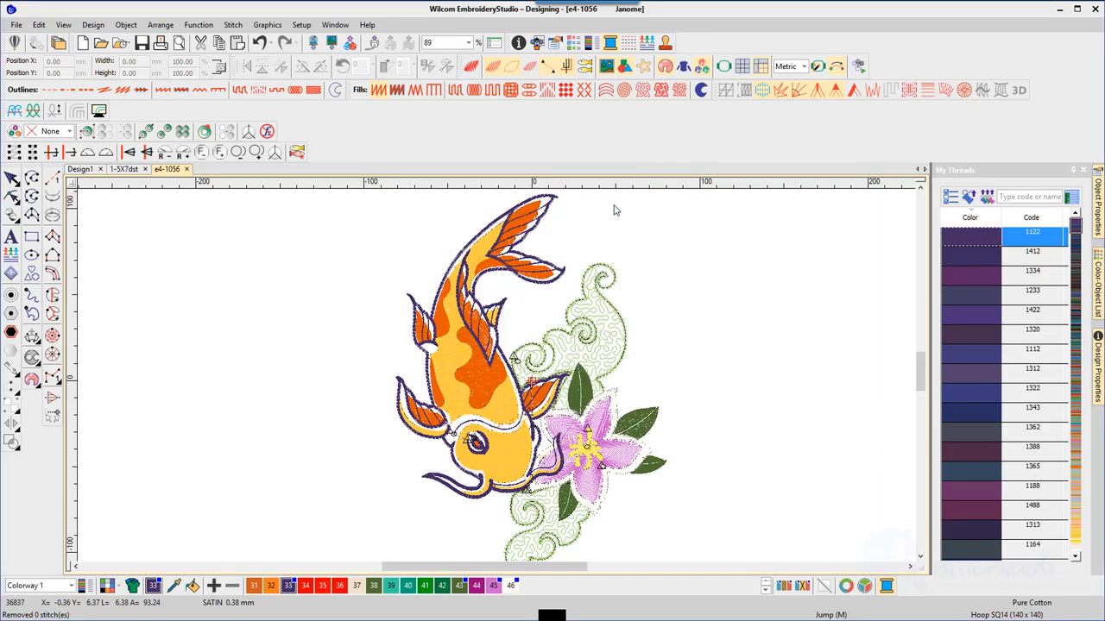
# Preview the production worksheet, close it, and travel to the design's start/end point.
pyautogui.click(15, 24)
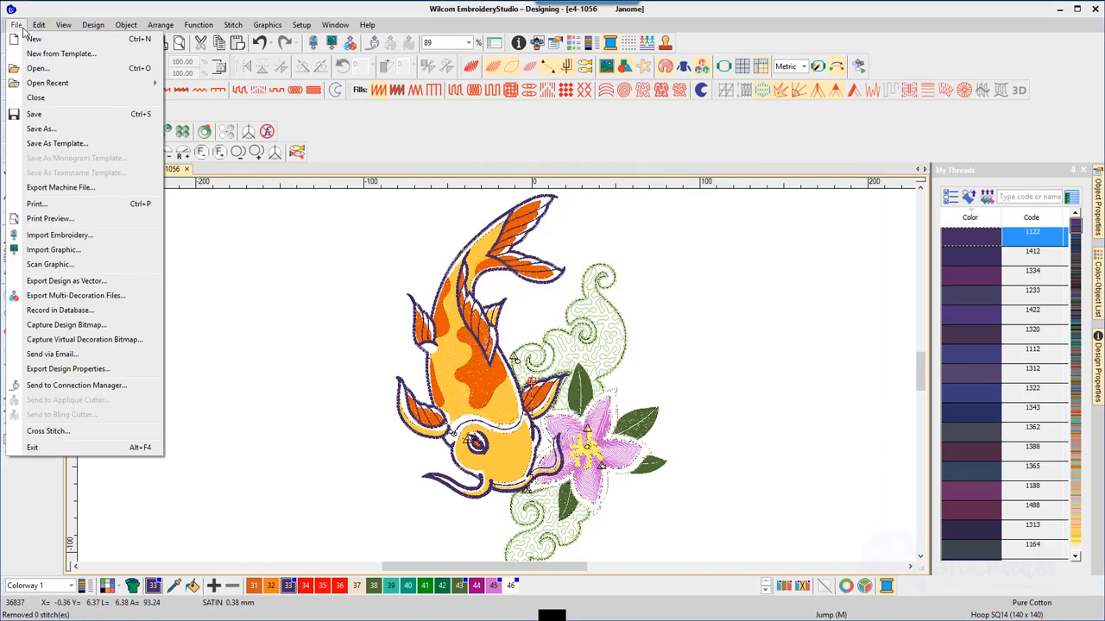
pyautogui.click(50, 217)
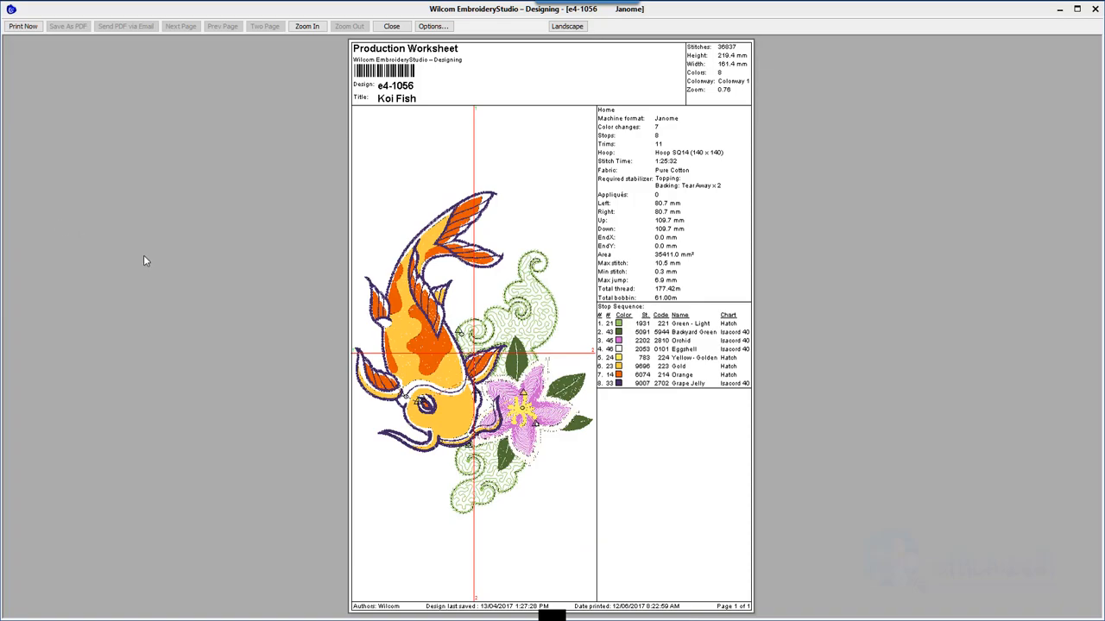
pyautogui.click(390, 26)
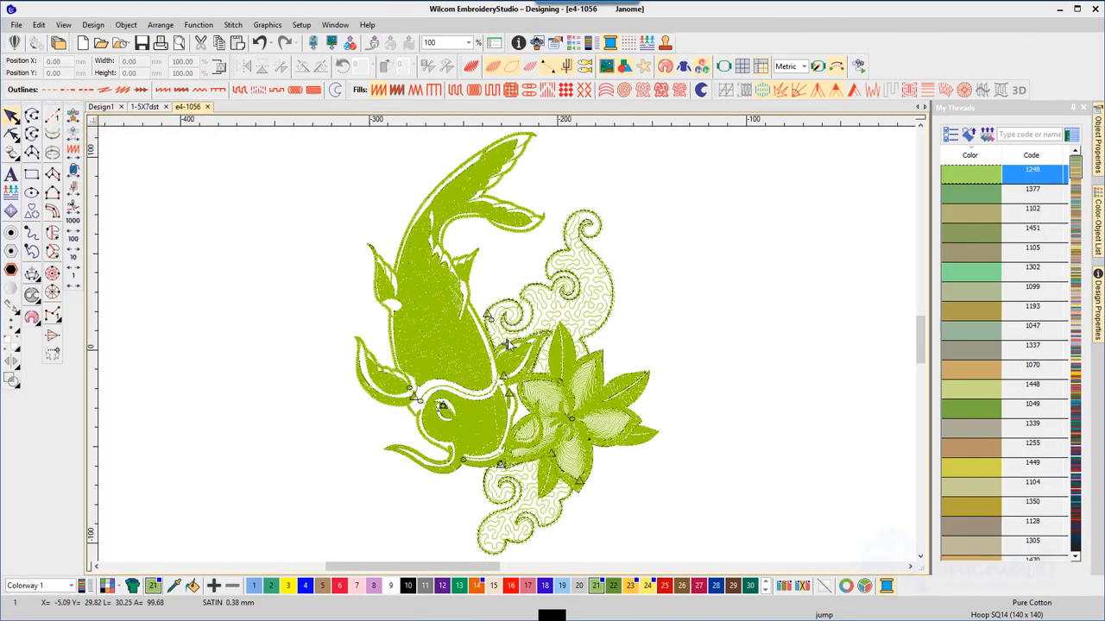
pyautogui.moveTo(72, 119)
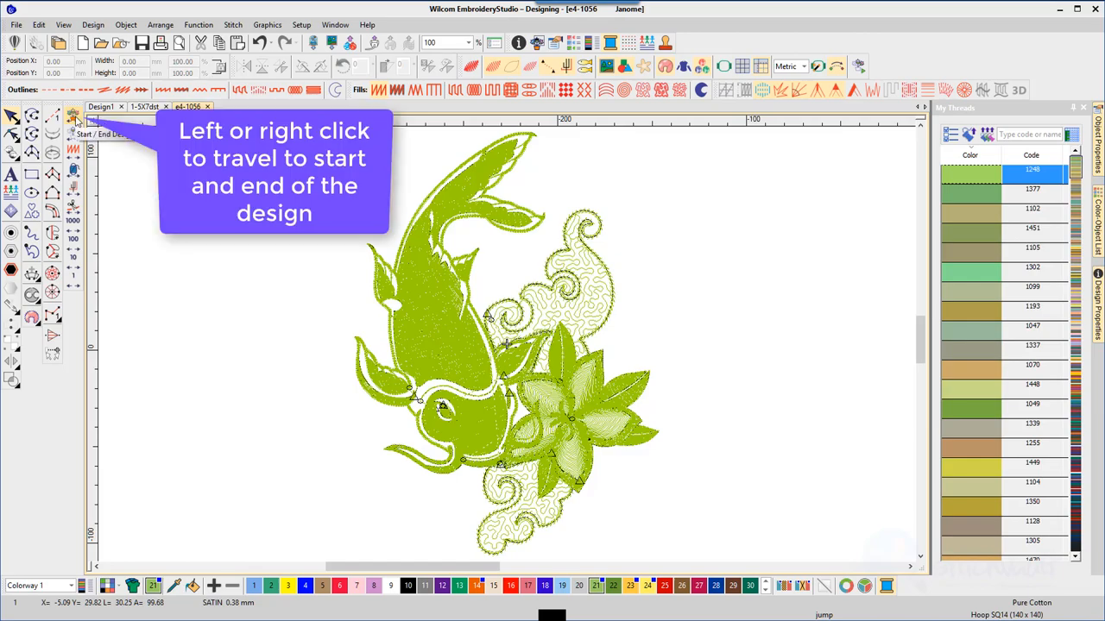
pyautogui.click(73, 119)
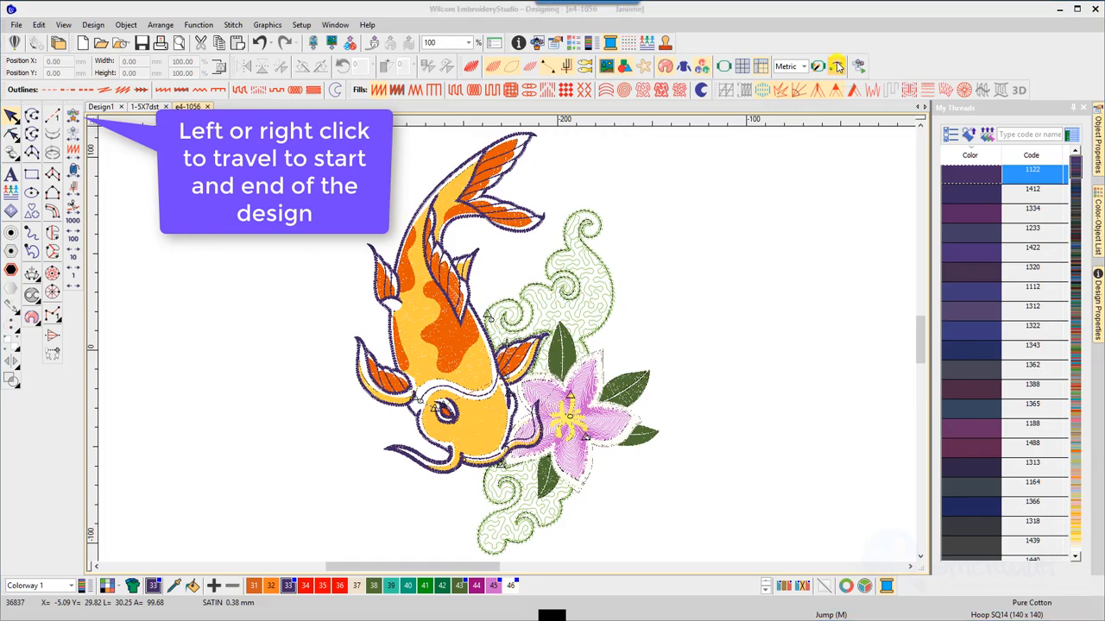
# Reconfirm Auto Start & End with Maintain automatically kept ticked.
pyautogui.click(837, 66)
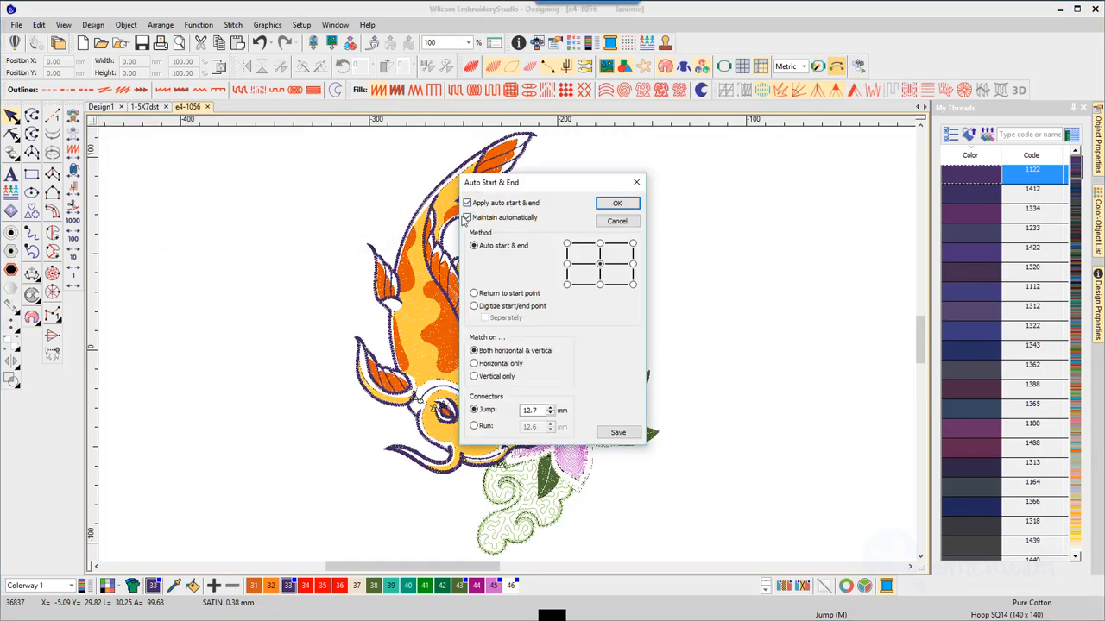
pyautogui.click(468, 218)
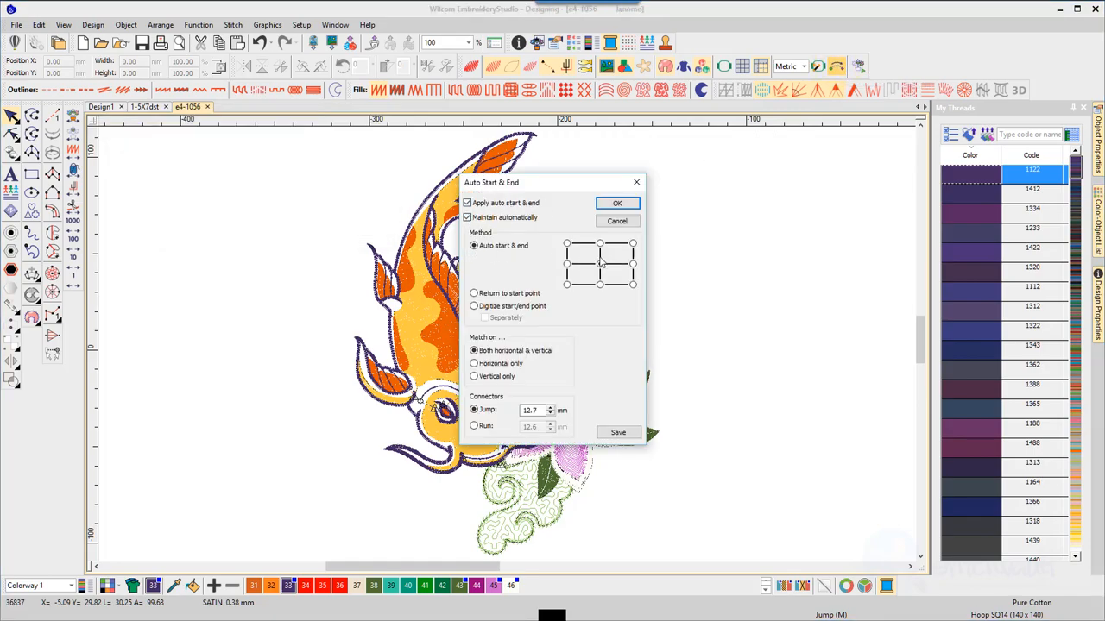
pyautogui.click(617, 204)
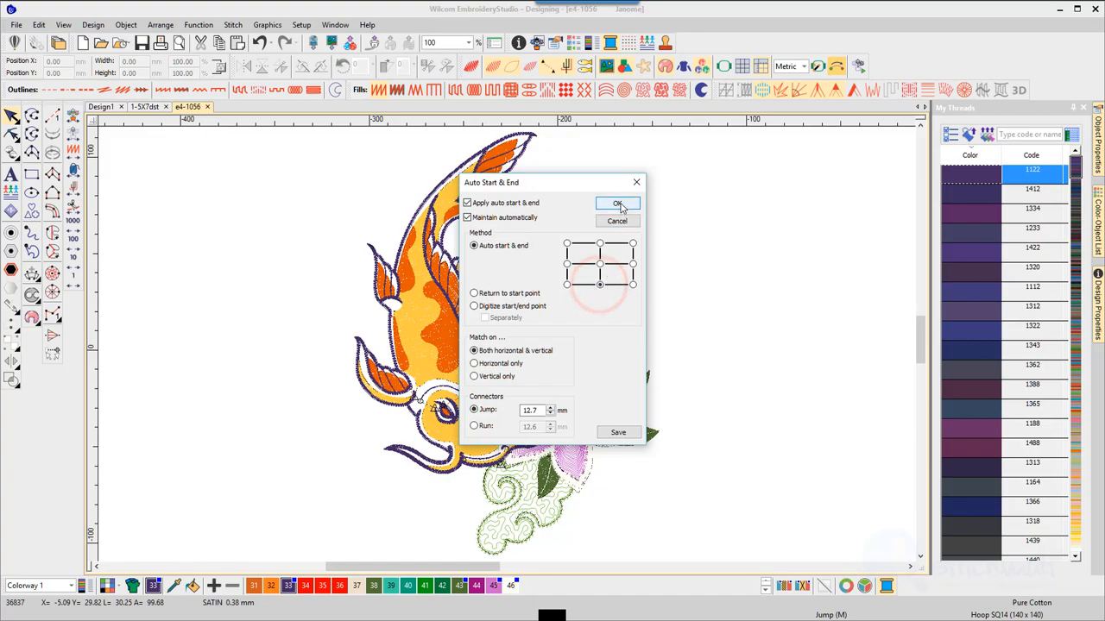
pyautogui.click(618, 204)
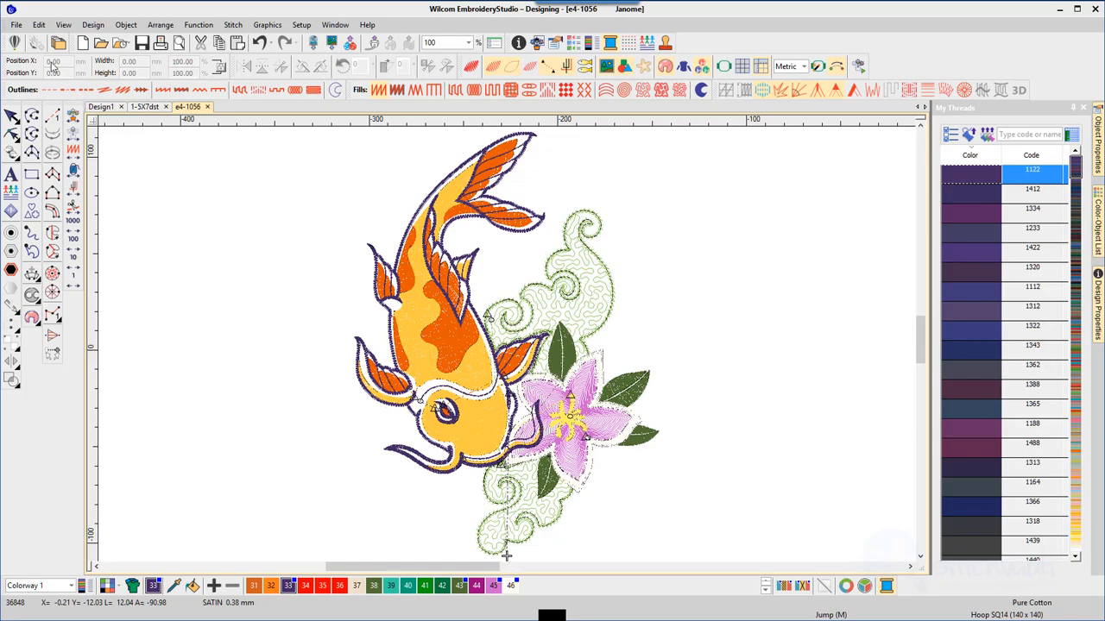
# Check the koi design's production worksheet preview and close it.
pyautogui.click(15, 24)
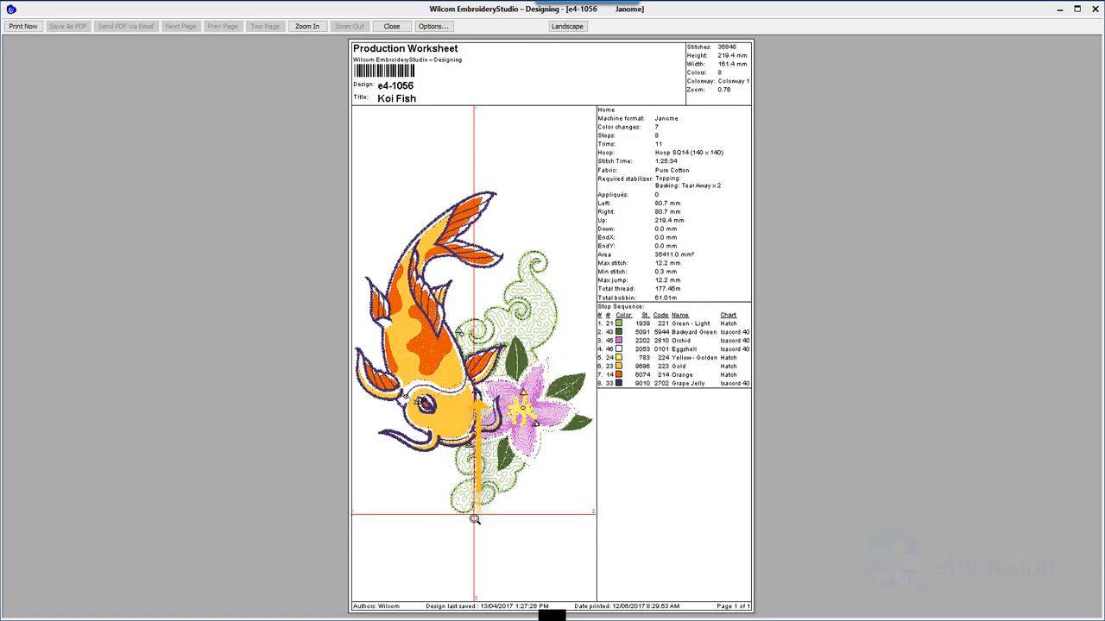
pyautogui.click(390, 25)
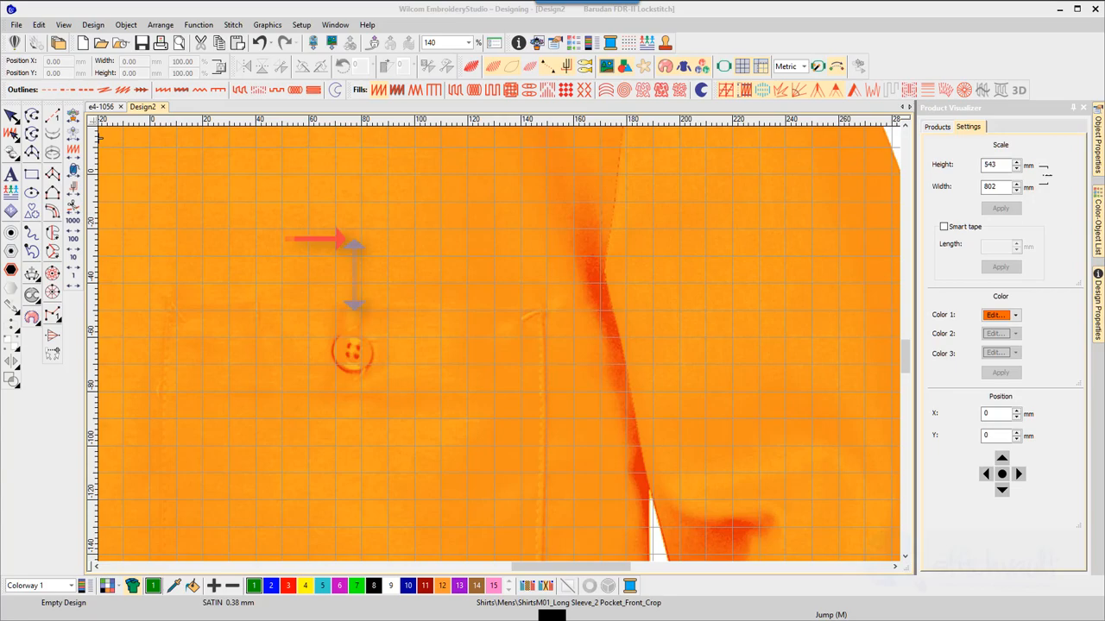
pyautogui.click(356, 293)
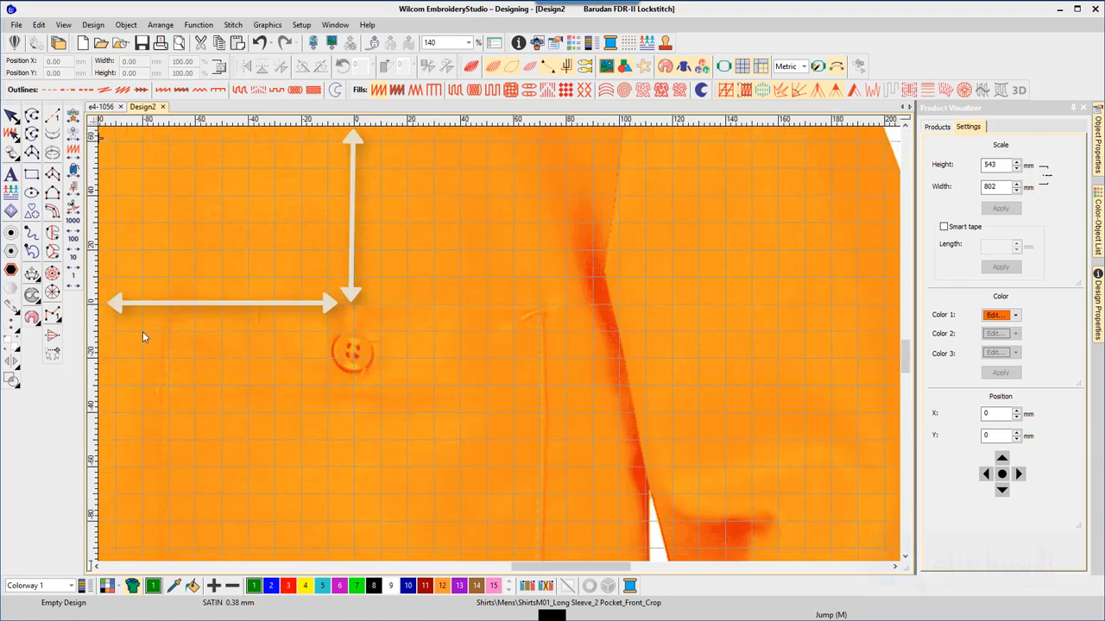
pyautogui.moveTo(354, 307)
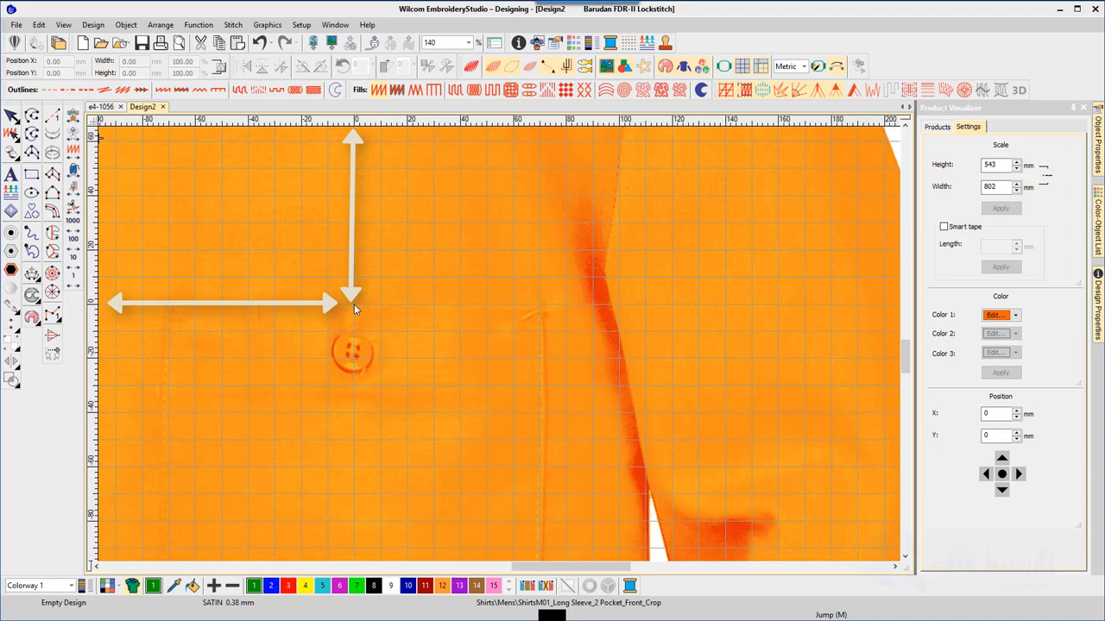
pyautogui.moveTo(371, 280)
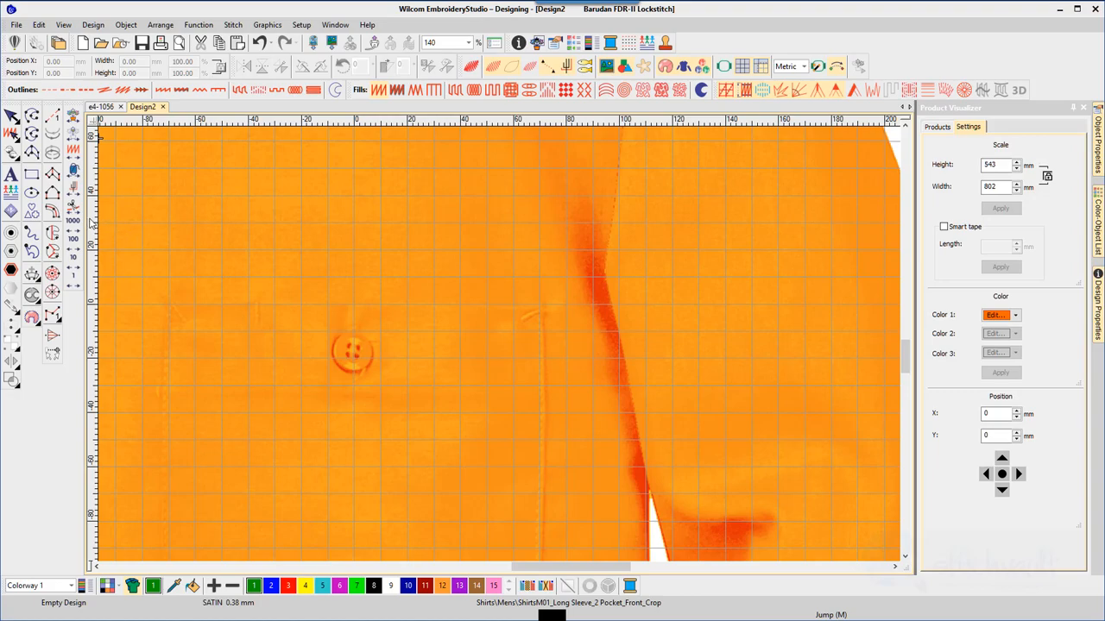
# Add a horizontal guide line at position 2 across the shirt front.
pyautogui.click(93, 218)
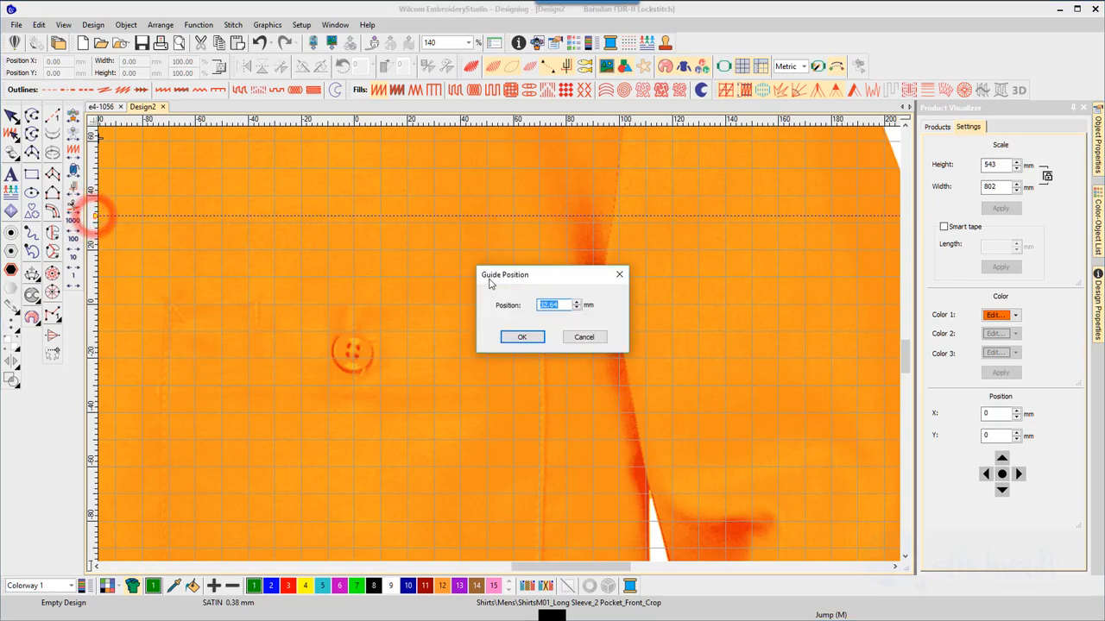
pyautogui.write('2')
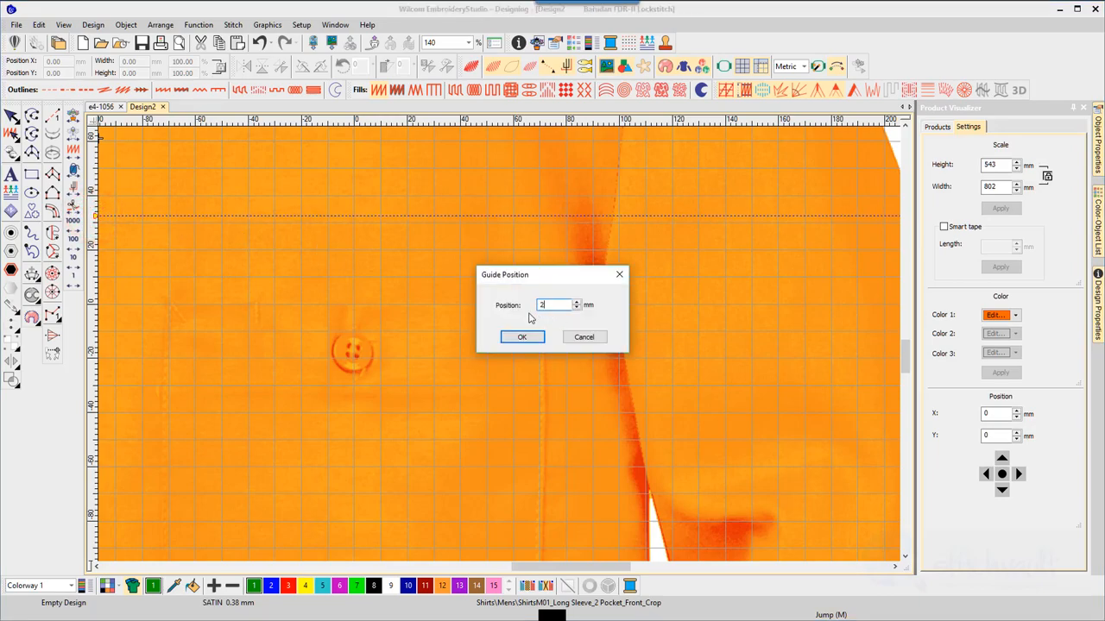
pyautogui.click(521, 337)
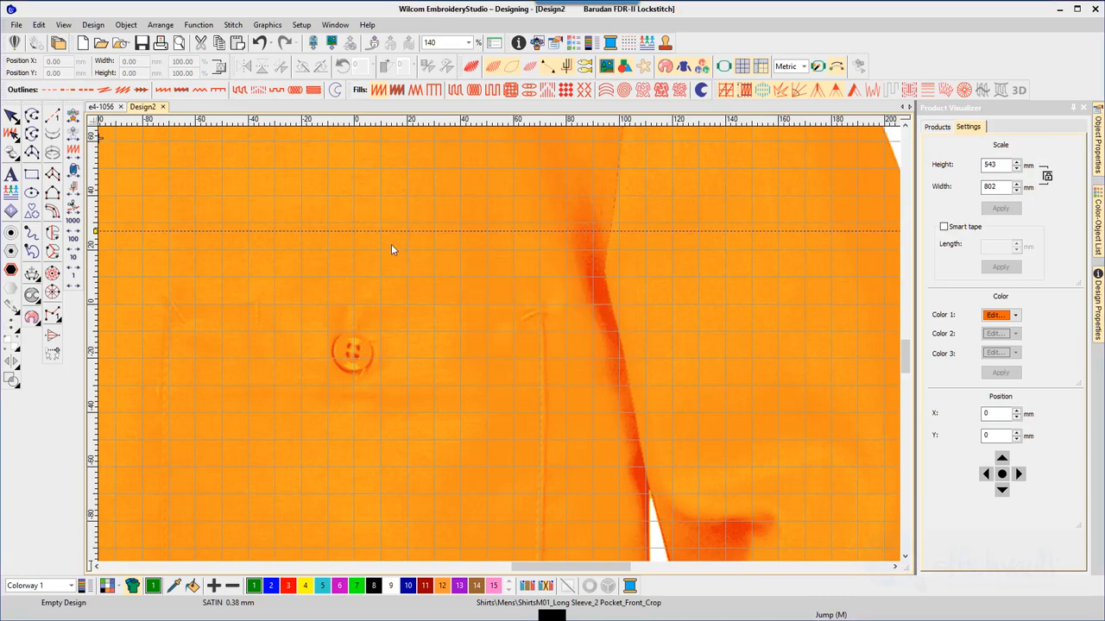
pyautogui.moveTo(432, 241)
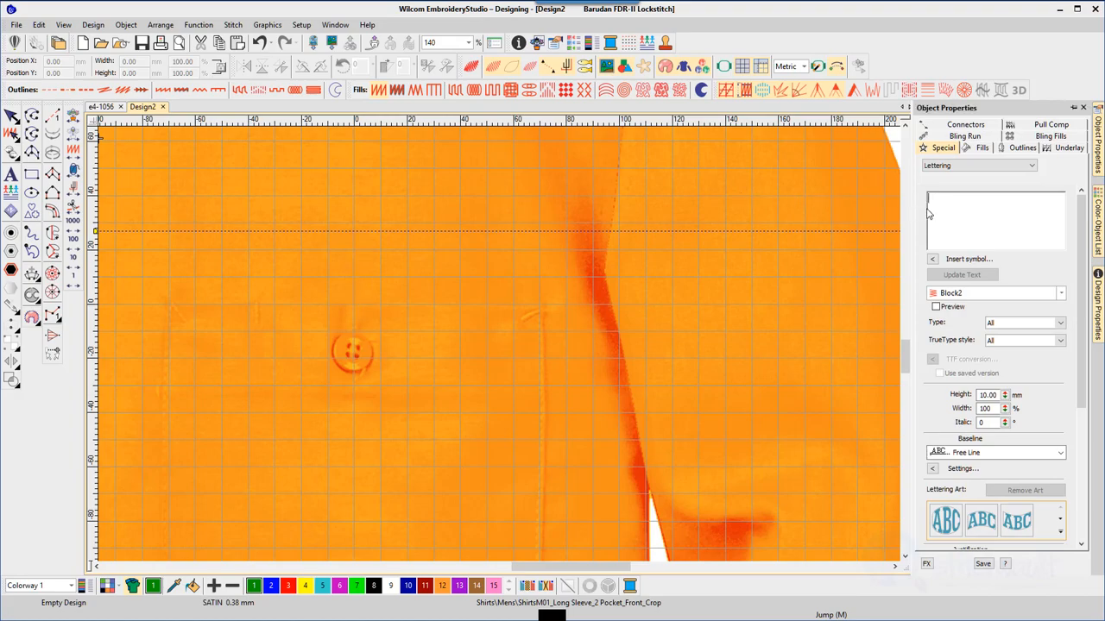
# Create a lettering object reading '27 MM OVER' along the guide line.
pyautogui.write('27 M')
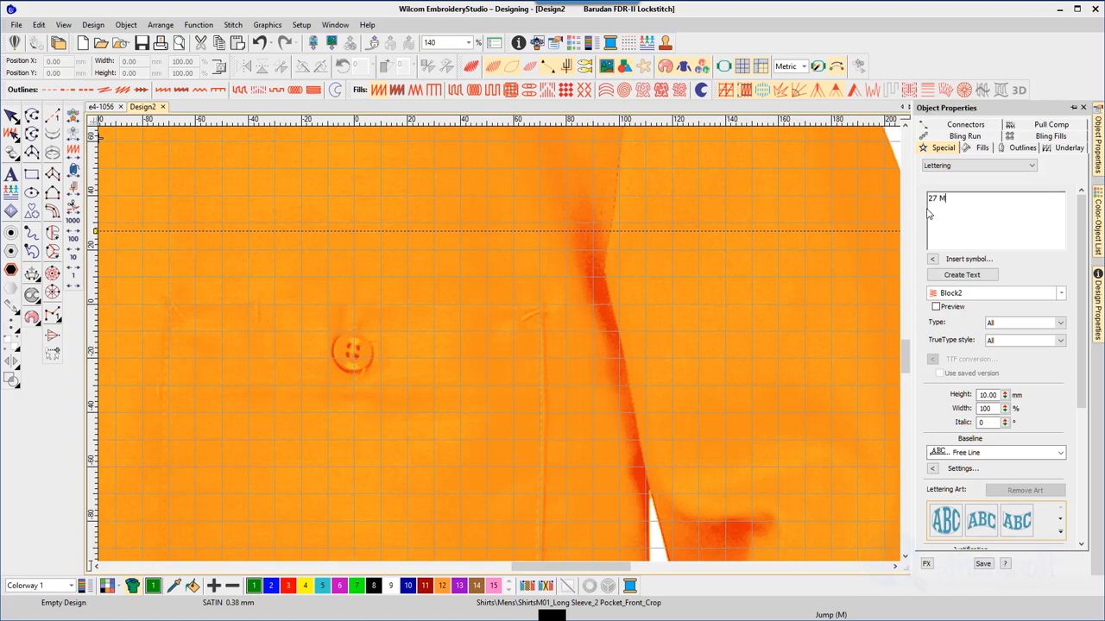
pyautogui.write('M OVER')
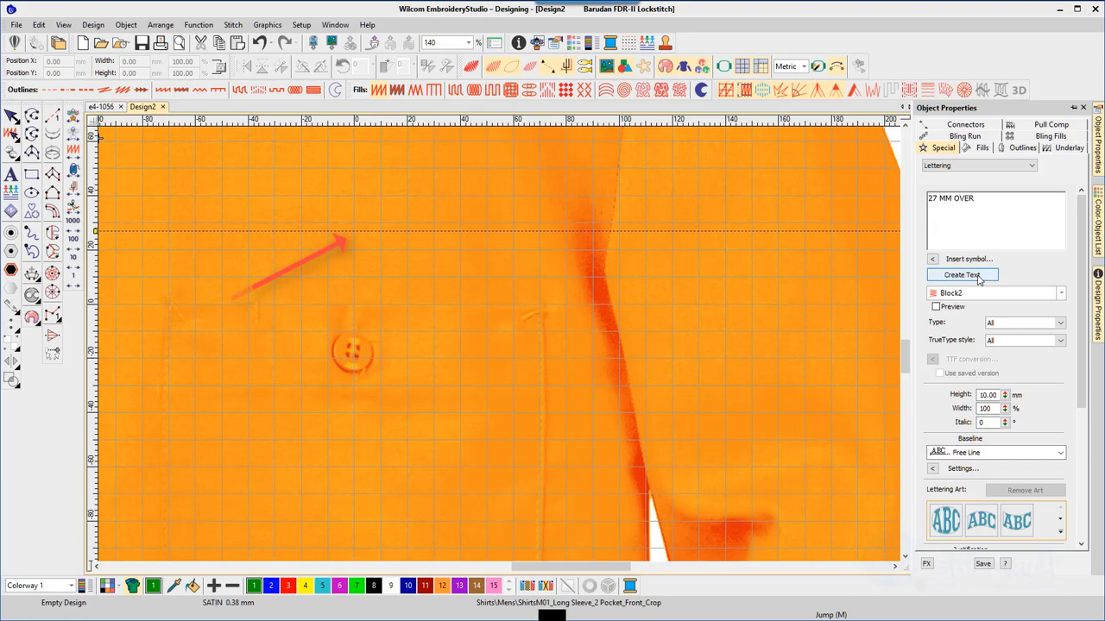
pyautogui.click(960, 274)
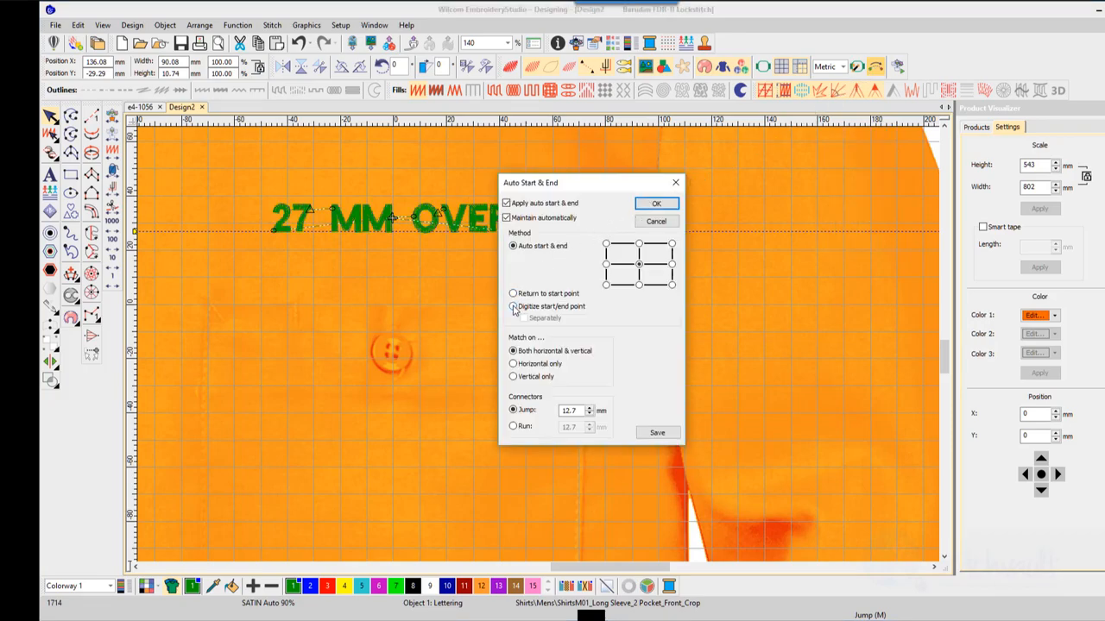
# Switch Auto Start & End to Digitize start/end point and adjust the Stitch Player speed.
pyautogui.click(514, 307)
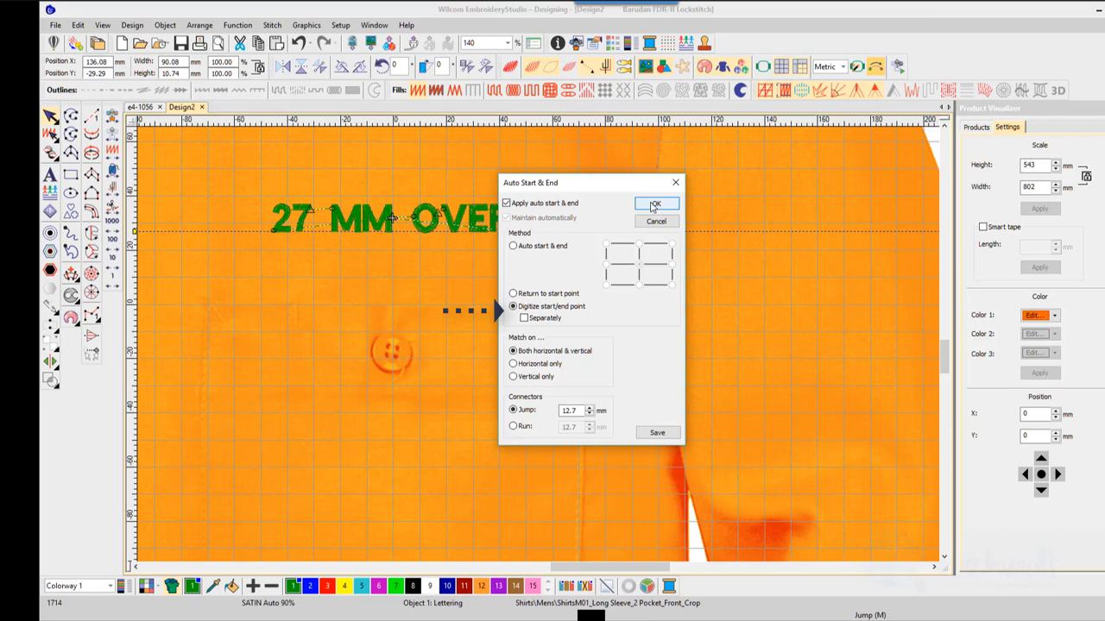
pyautogui.click(656, 204)
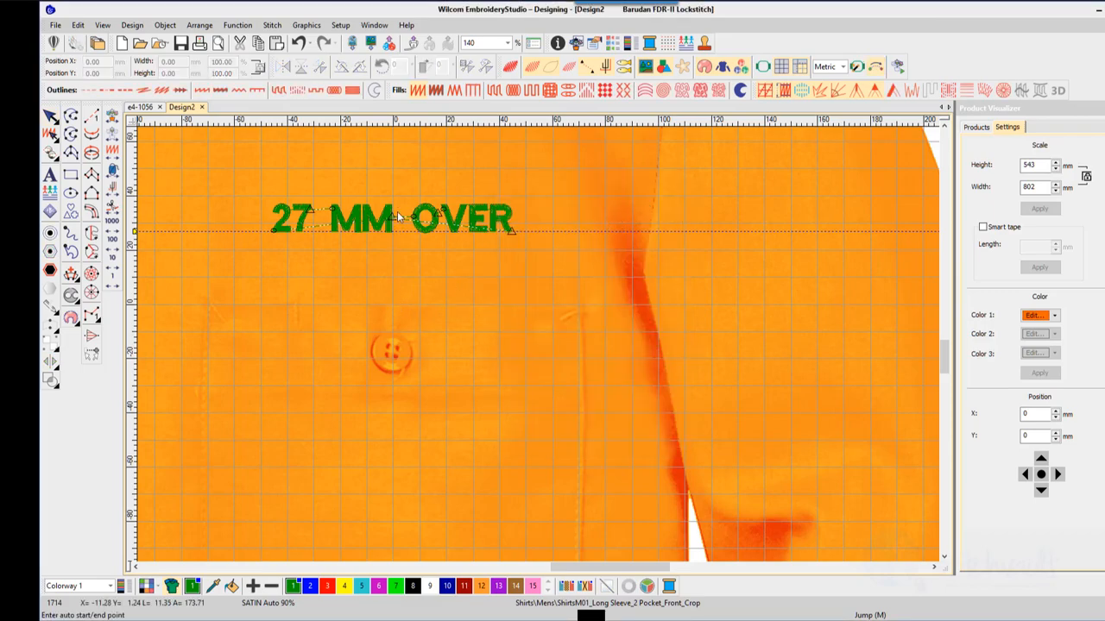
pyautogui.moveTo(390, 308)
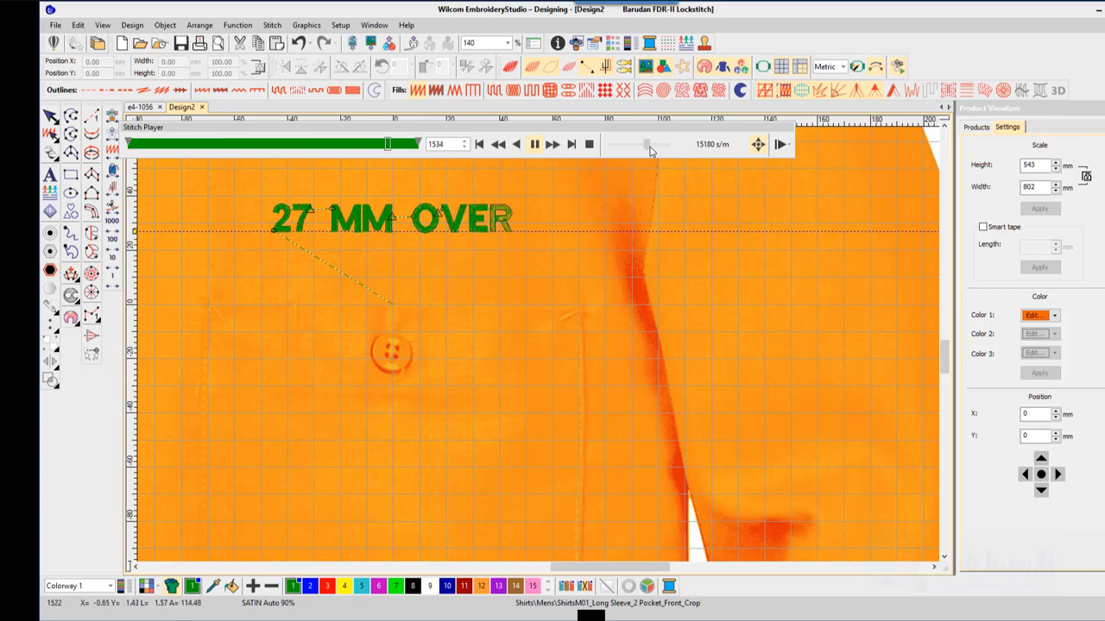
pyautogui.click(533, 145)
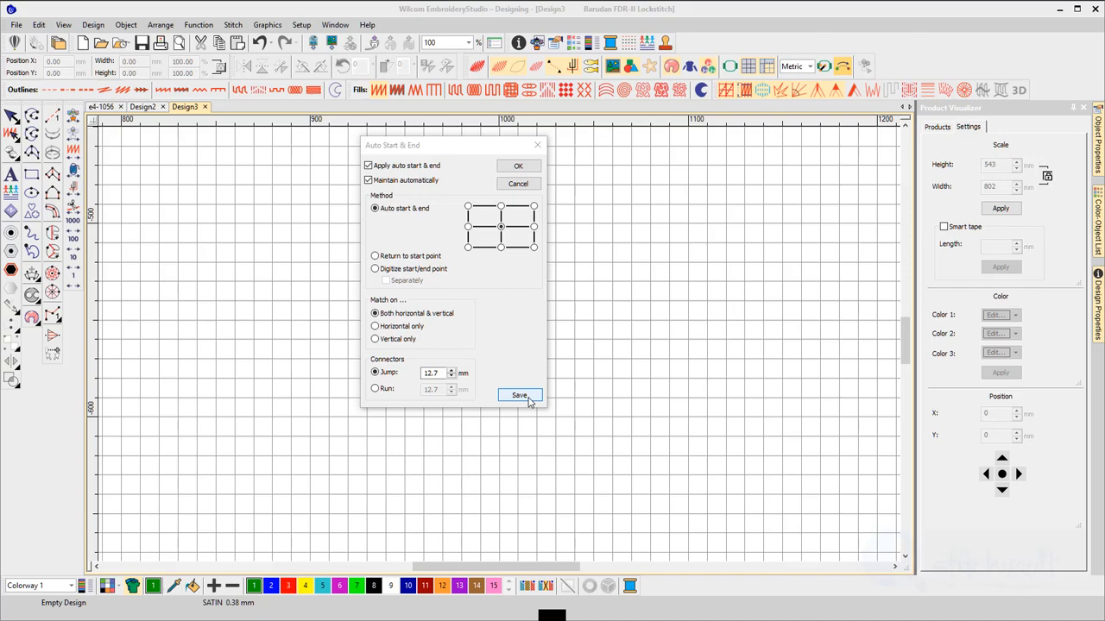
# Save Auto Start & End with Maintain automatically as the default for new designs.
pyautogui.click(519, 395)
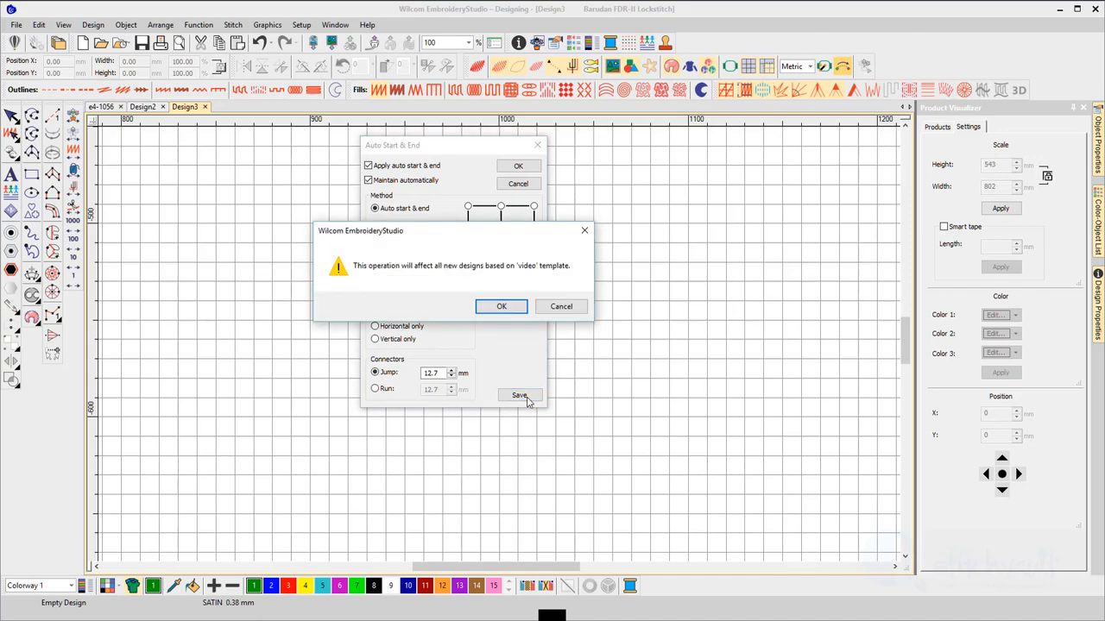
pyautogui.moveTo(567, 265)
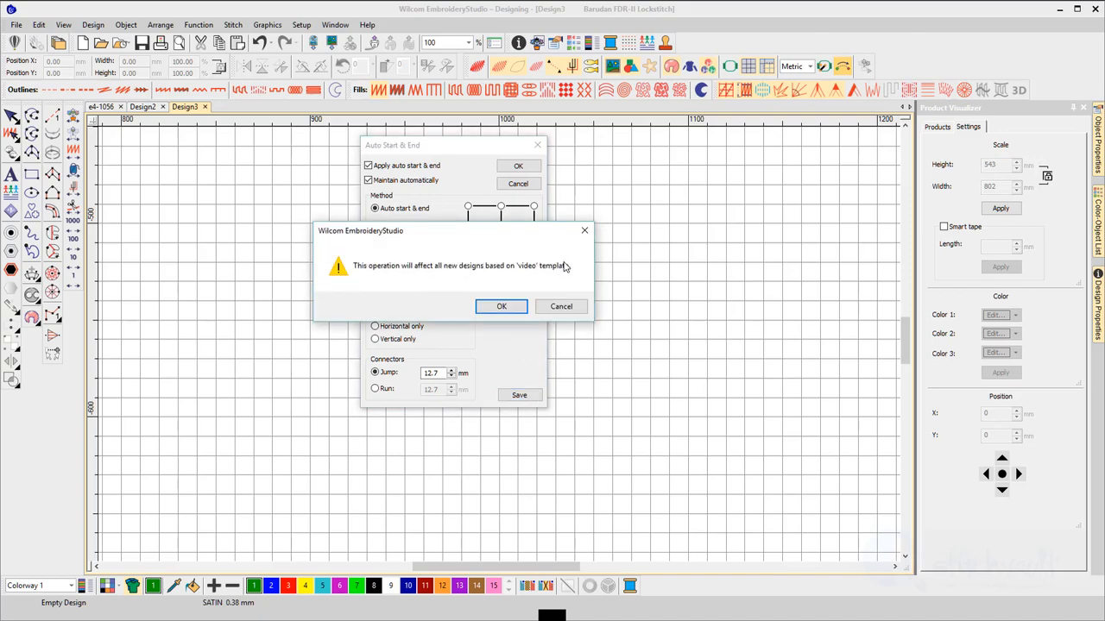
pyautogui.click(501, 307)
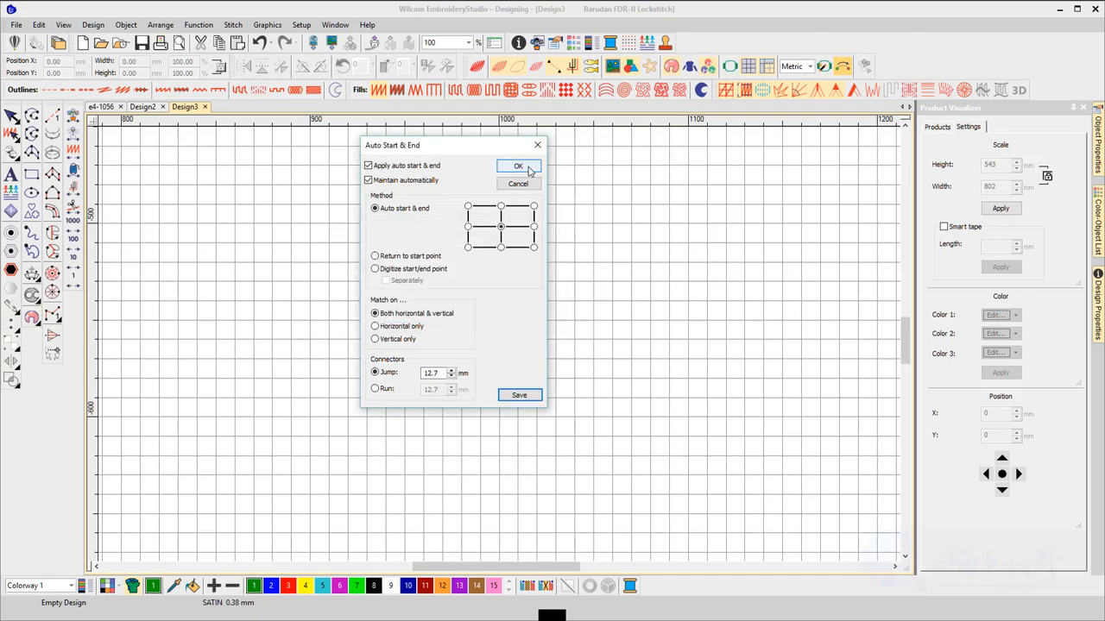
pyautogui.click(518, 165)
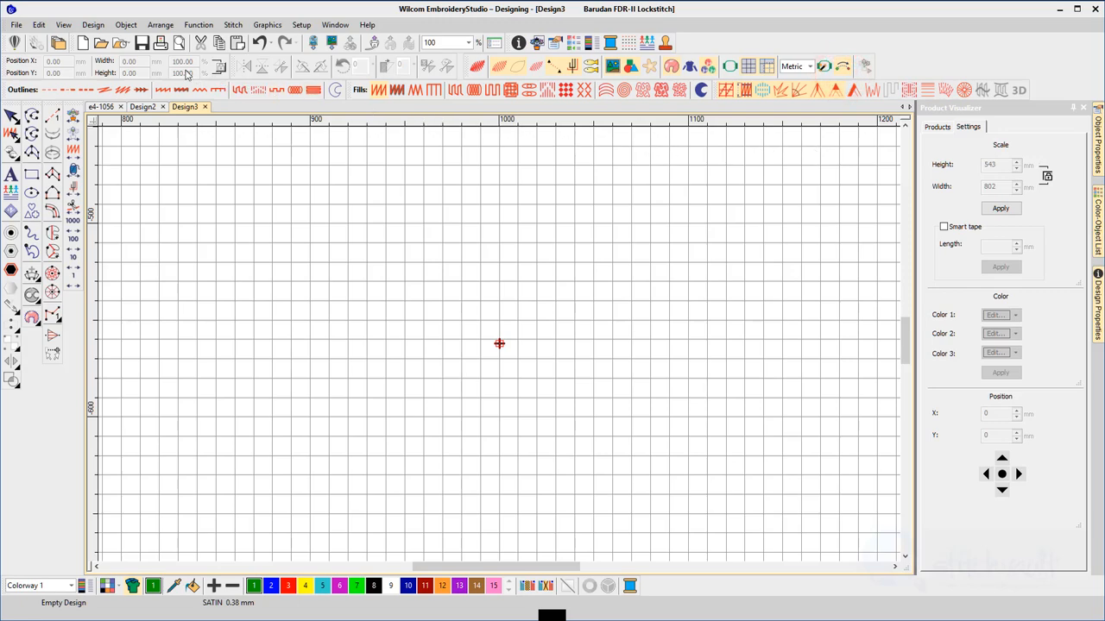
# Save the design as the NORMAL template, confirming replacement of the existing one.
pyautogui.click(15, 24)
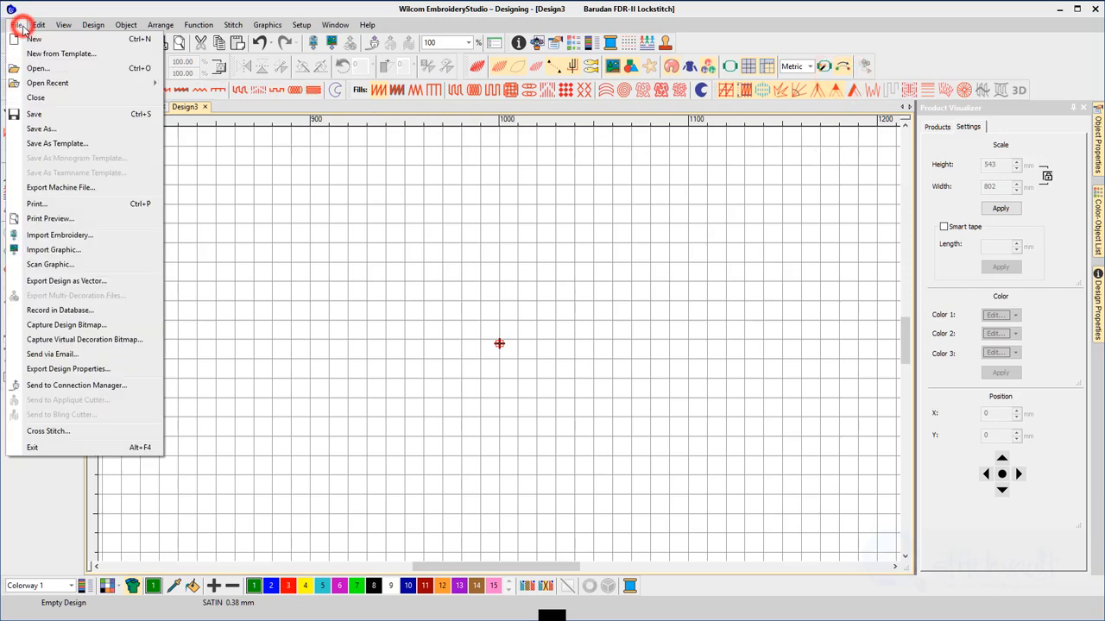
pyautogui.click(34, 38)
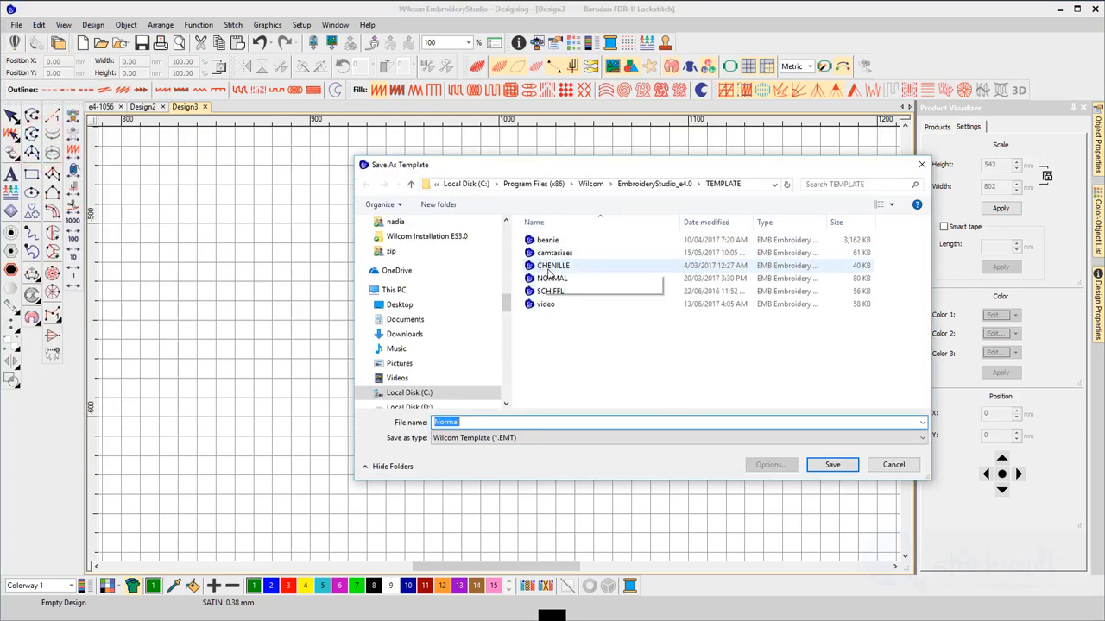
pyautogui.click(552, 278)
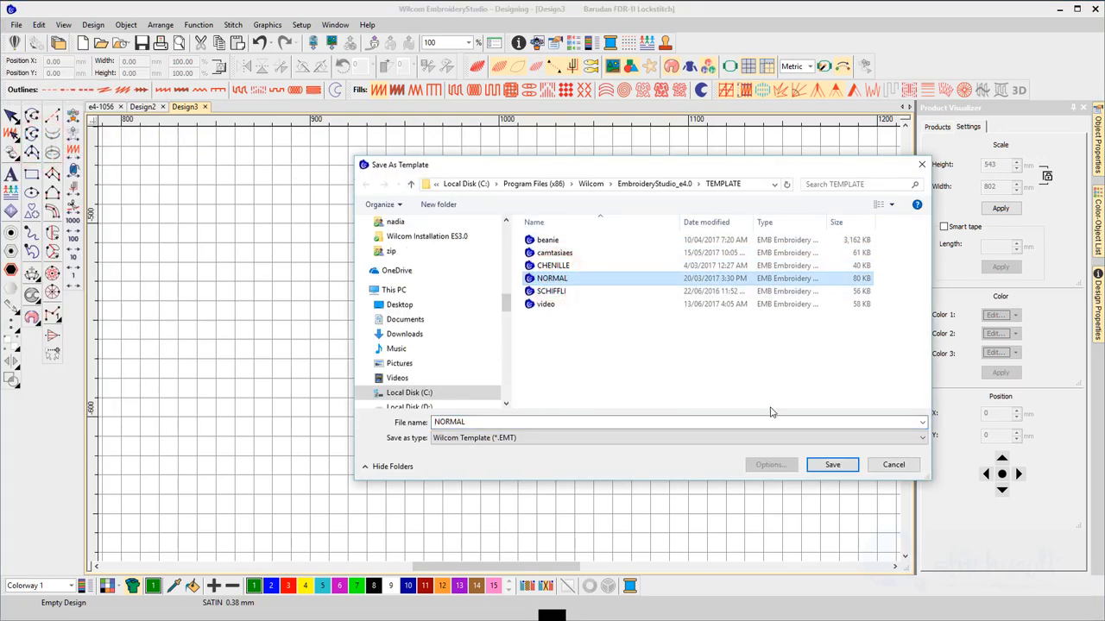
pyautogui.click(832, 464)
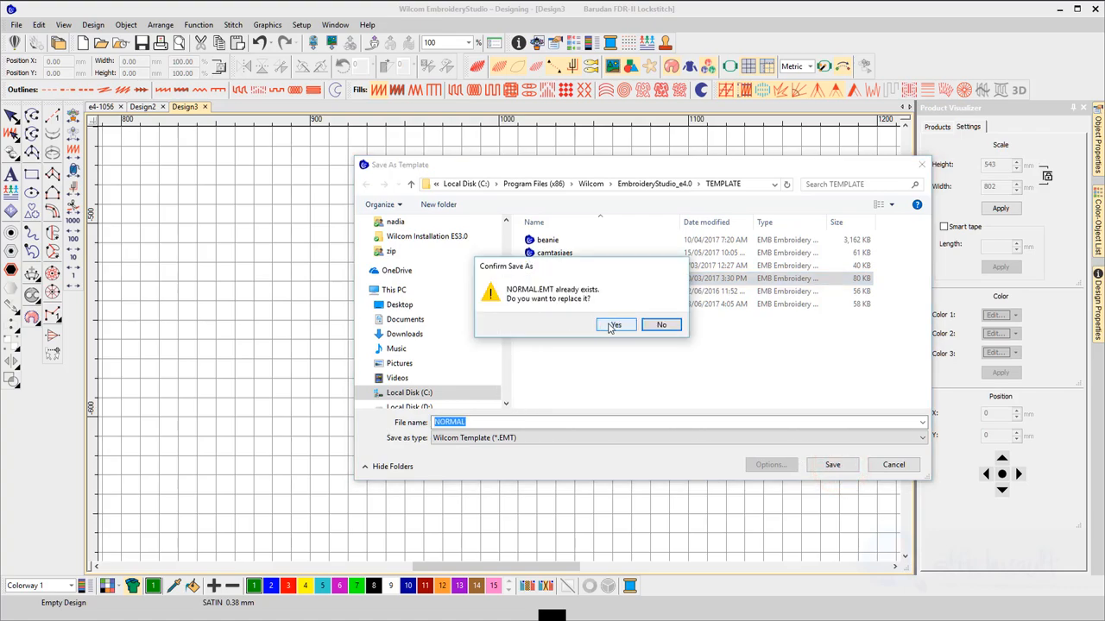
pyautogui.click(615, 325)
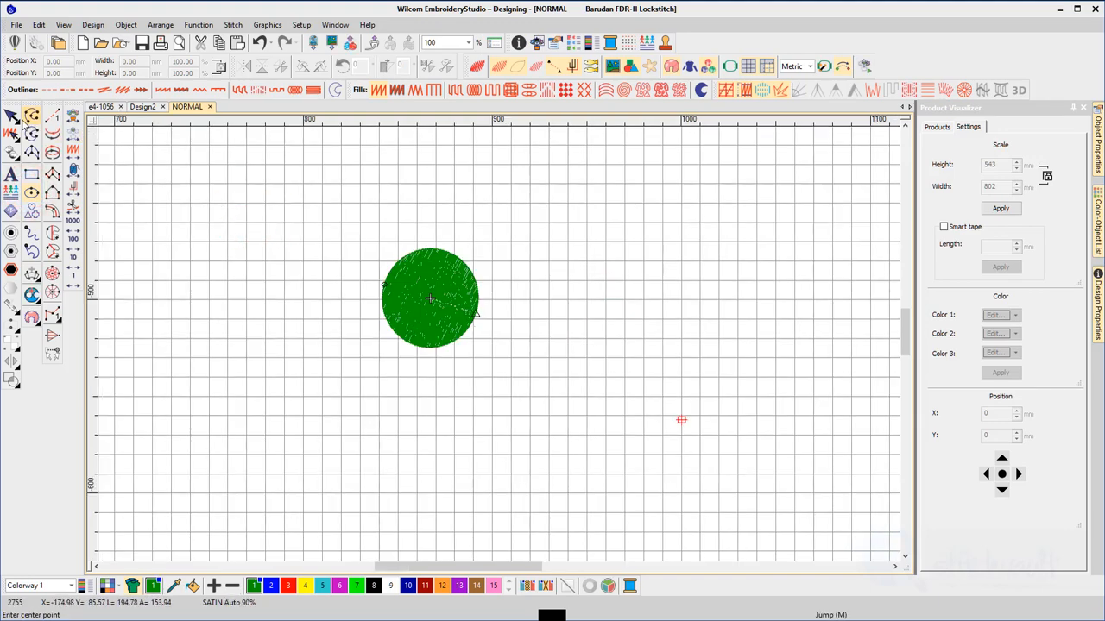
# Draw a filled circle on the NORMAL-based design.
pyautogui.click(430, 296)
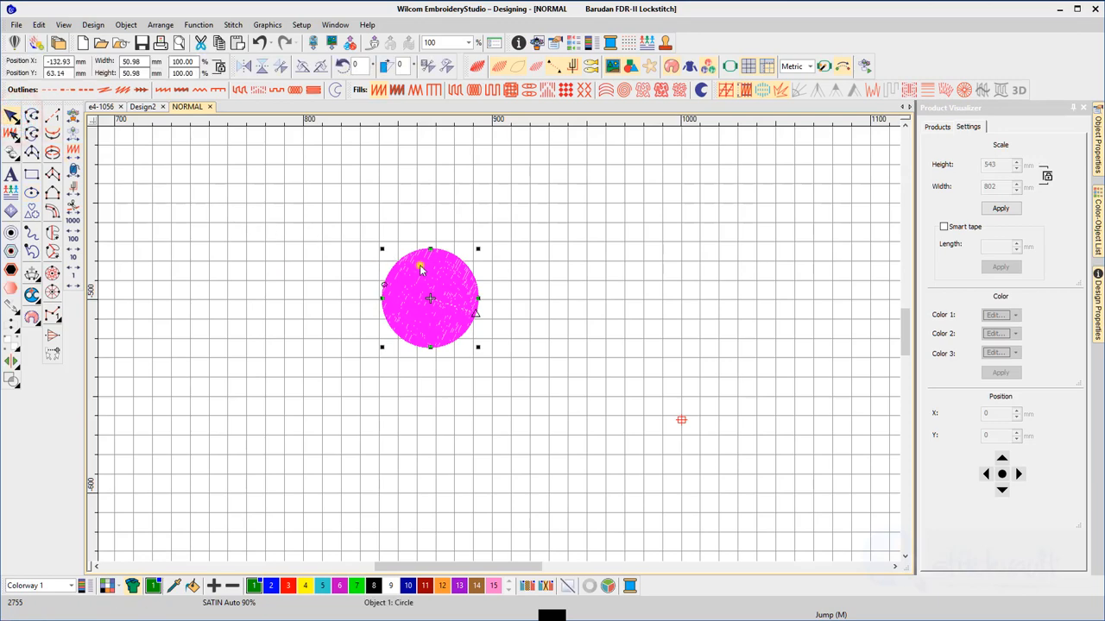